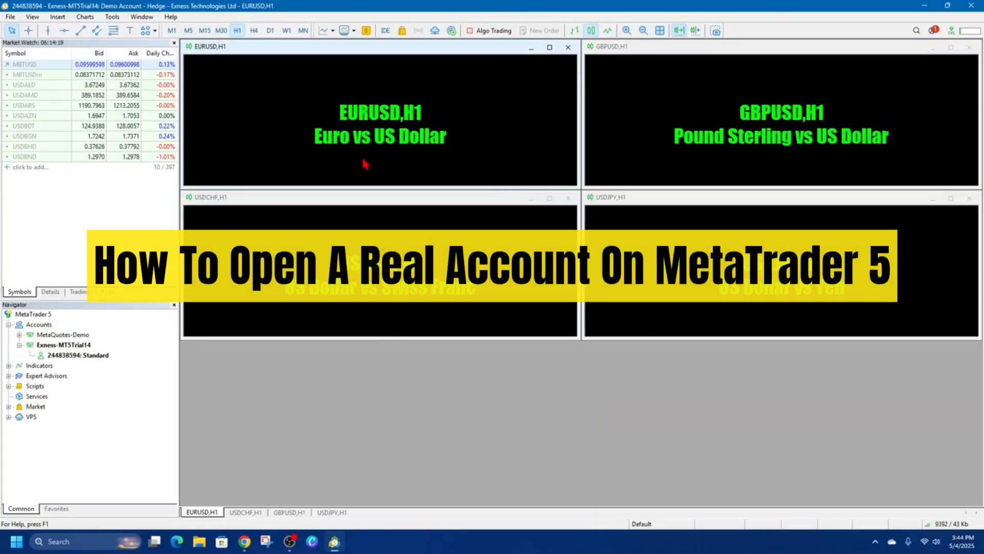
mouse_move(486, 303)
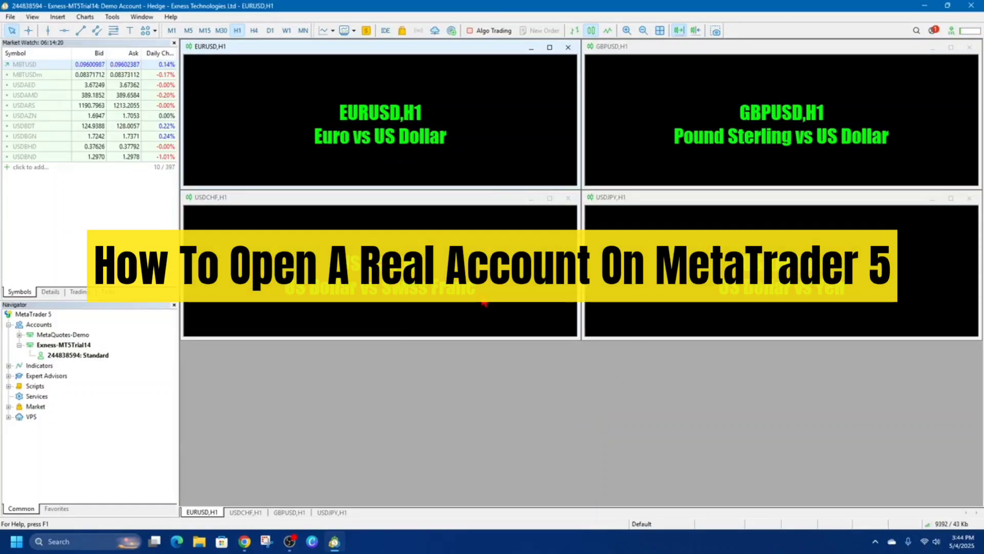
mouse_move(516, 416)
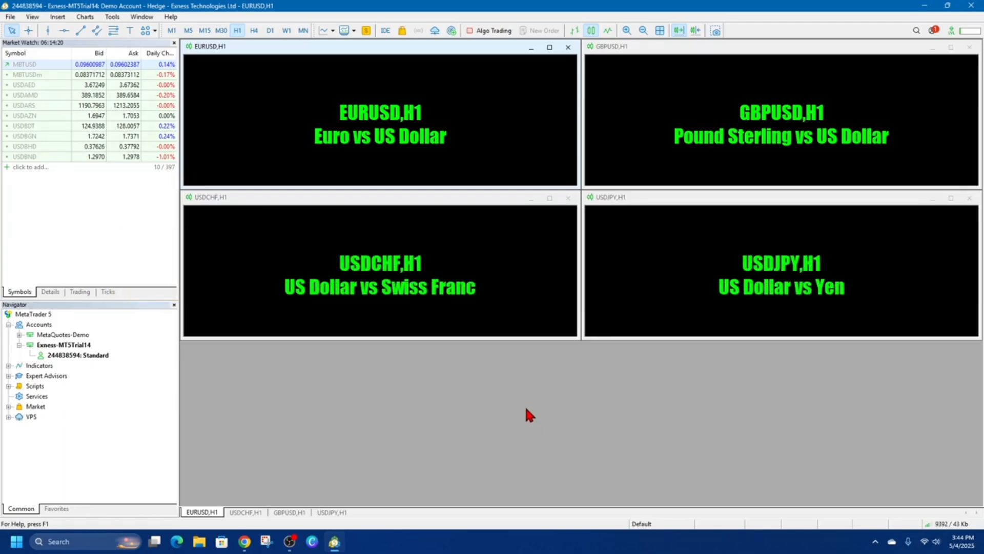
mouse_move(487, 414)
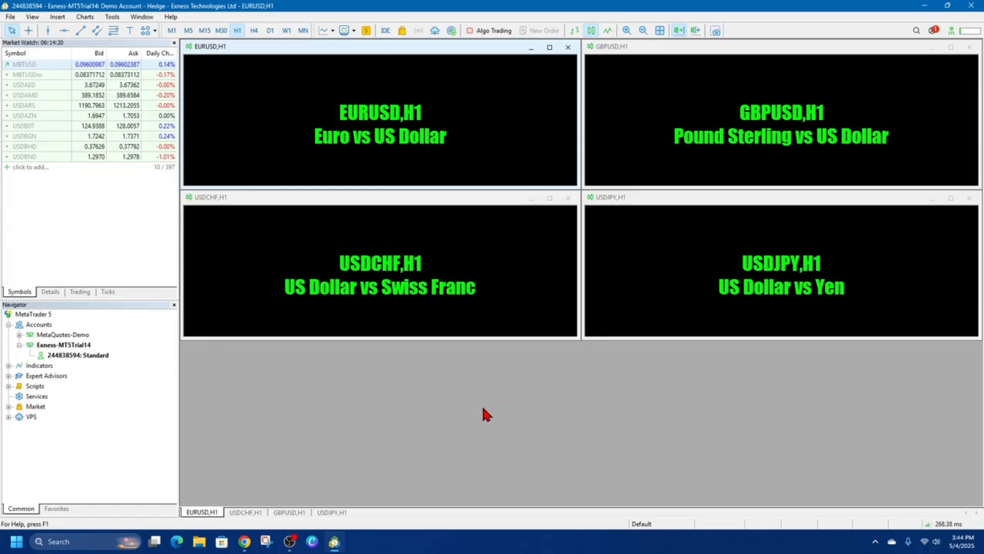
mouse_move(486, 399)
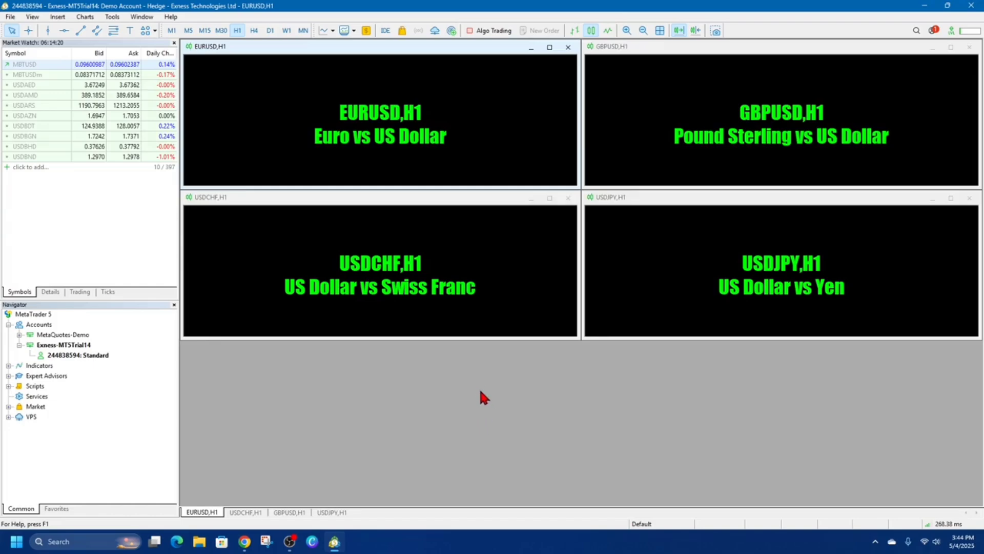
mouse_move(468, 370)
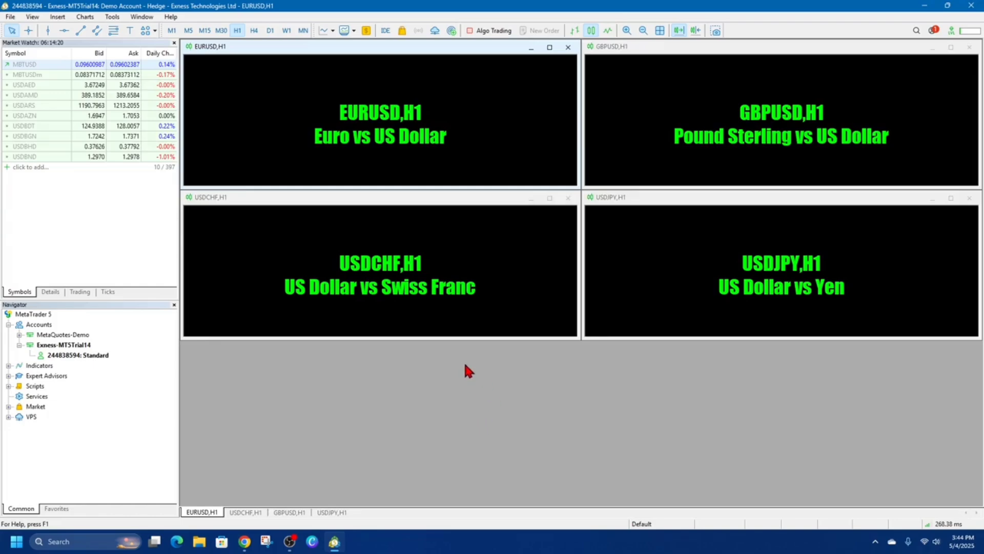
mouse_move(438, 309)
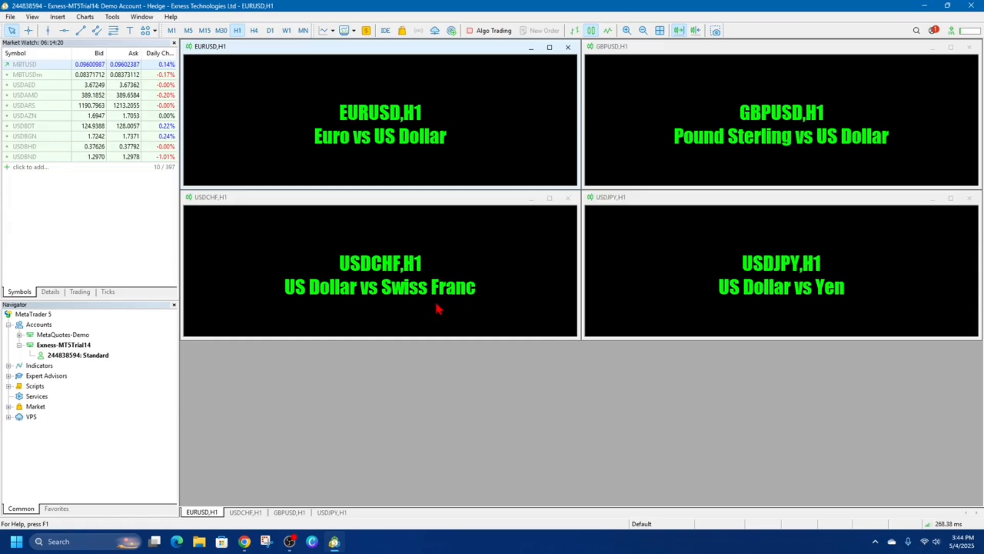
mouse_move(345, 234)
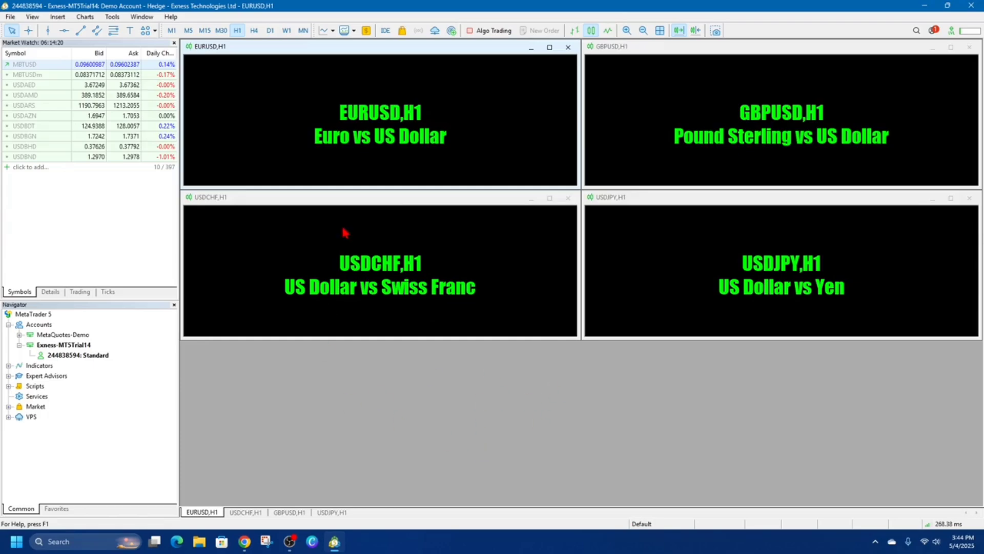
mouse_move(462, 412)
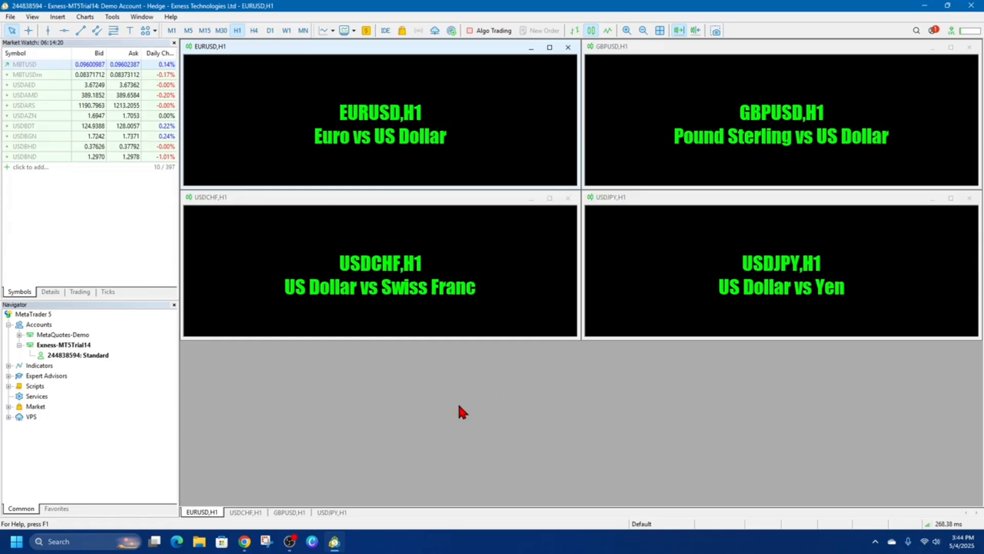
mouse_move(517, 408)
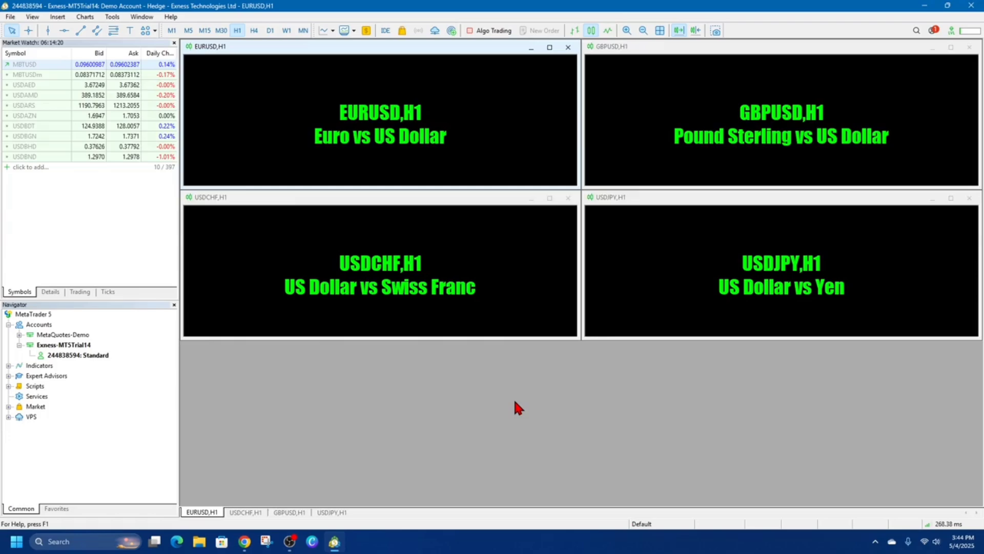
mouse_move(514, 385)
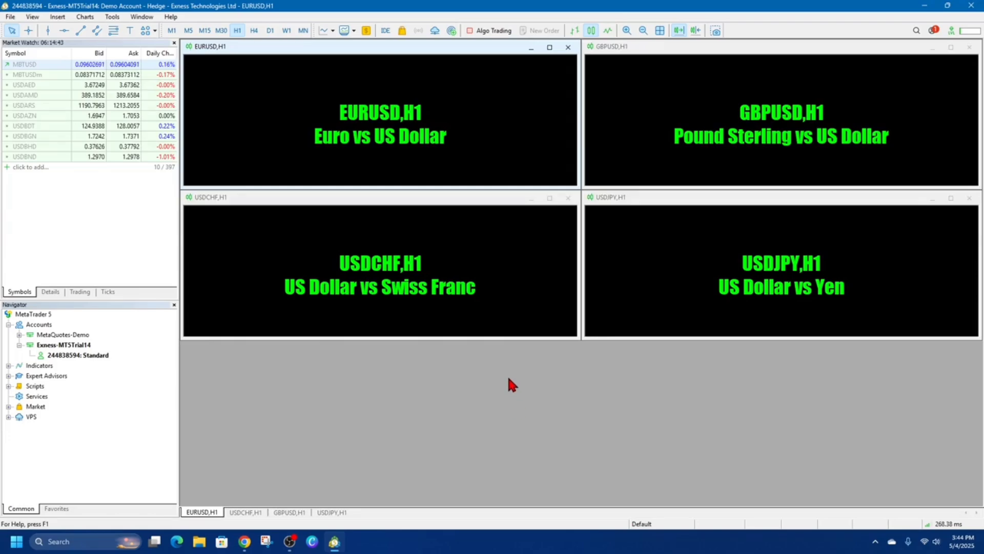
mouse_move(605, 411)
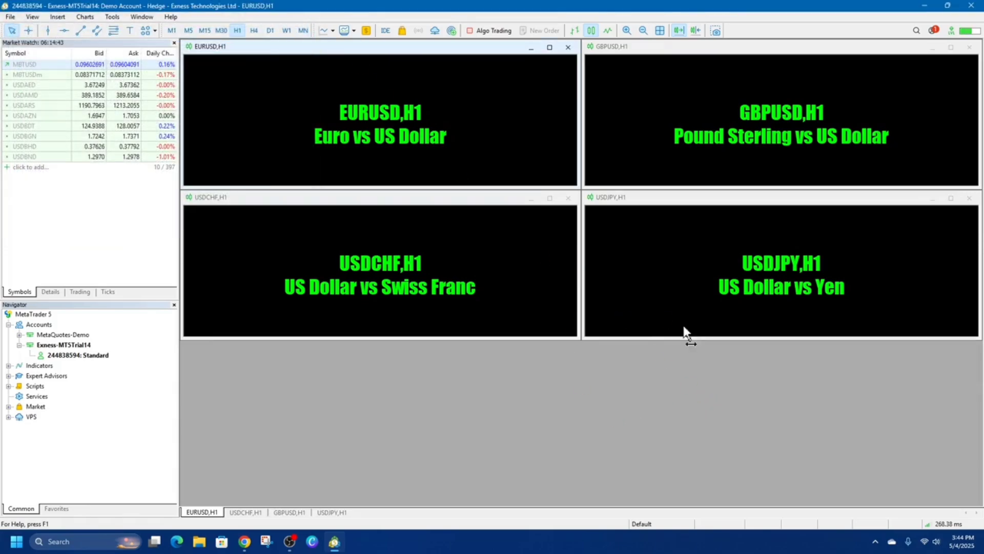
mouse_move(370, 317)
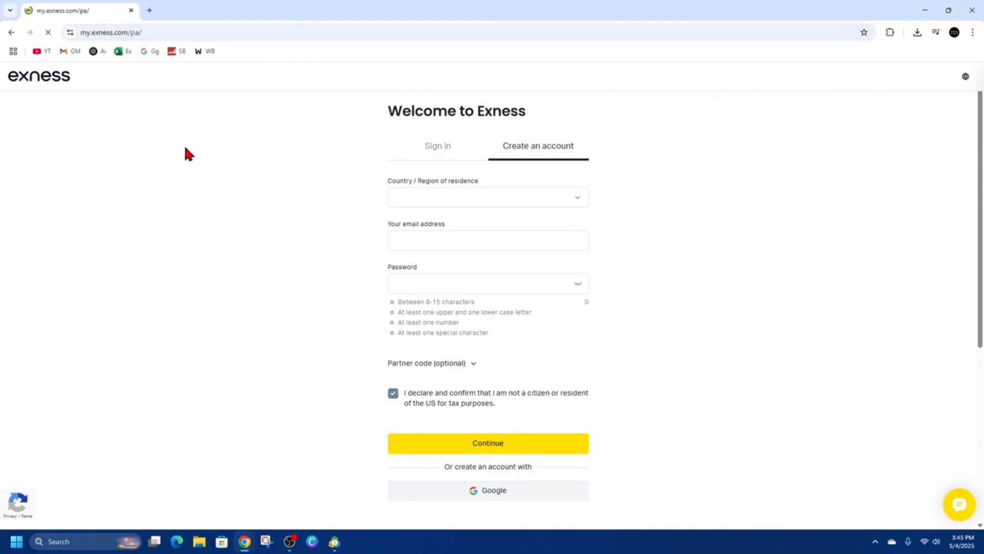
- Switch to the Create an account form and confirm non-US tax residency
click(437, 146)
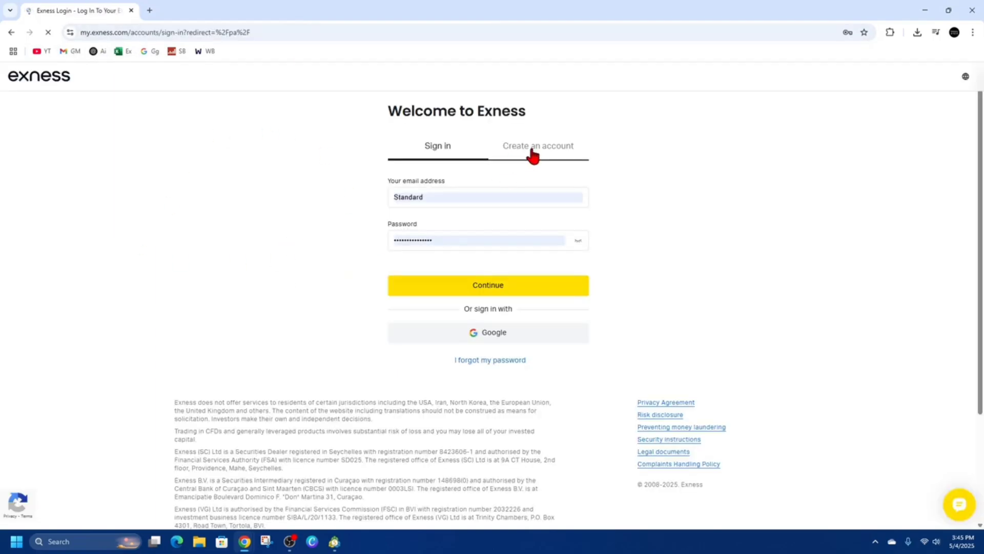
click(537, 146)
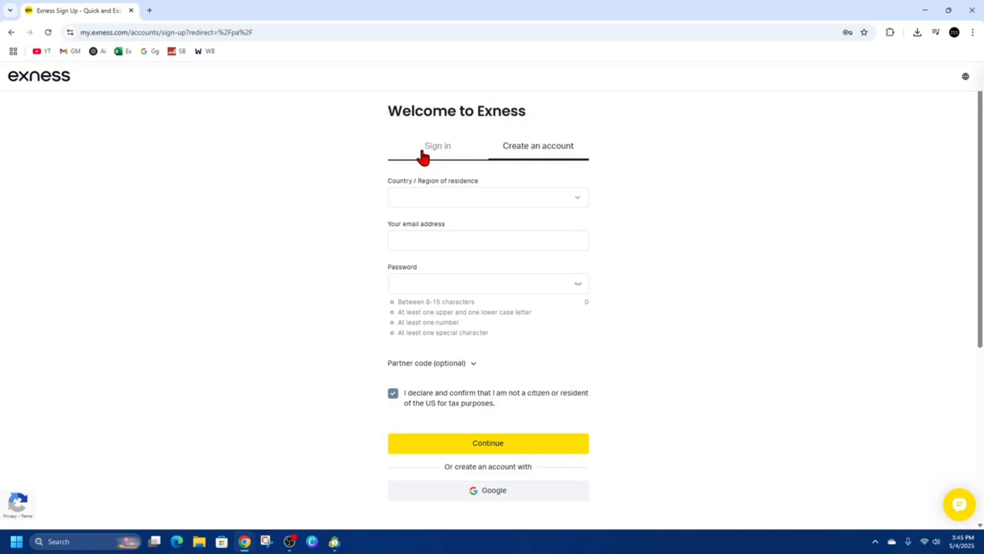
click(537, 146)
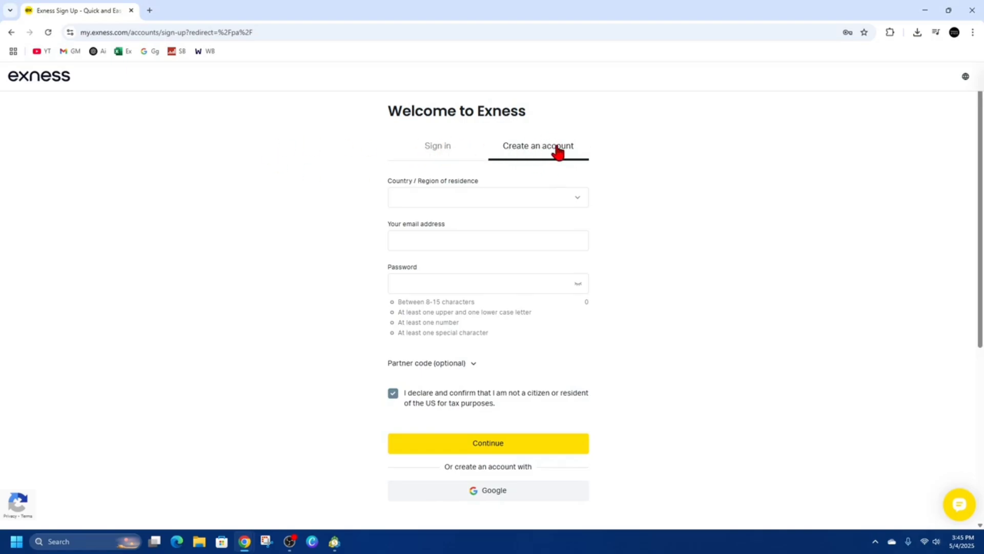
click(487, 240)
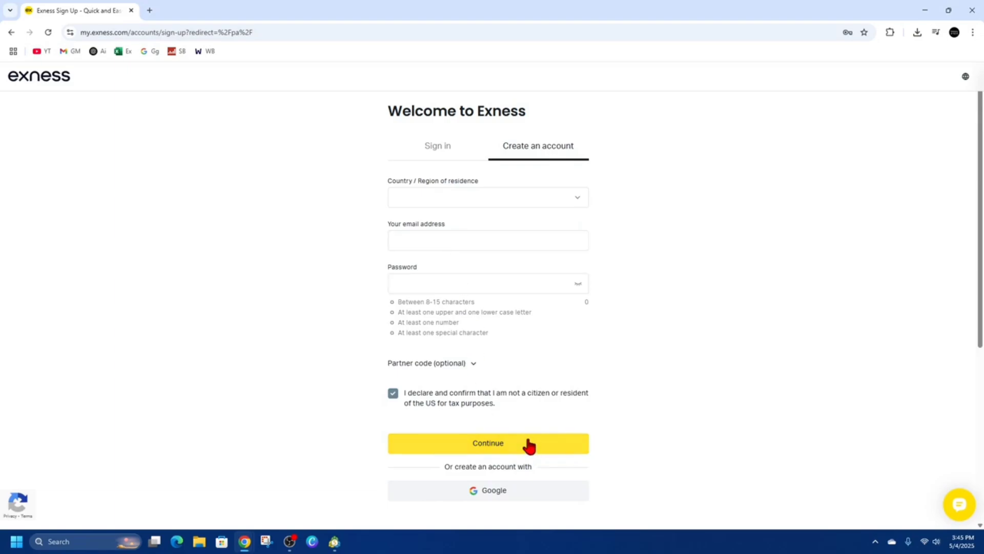
mouse_move(756, 197)
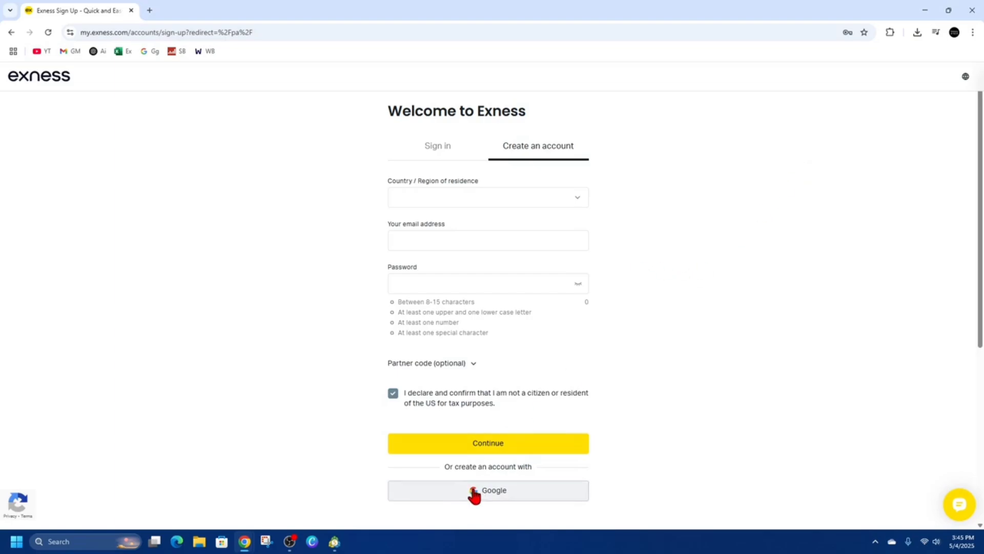
- Sign up to Exness with the existing Google account and confirm
click(487, 490)
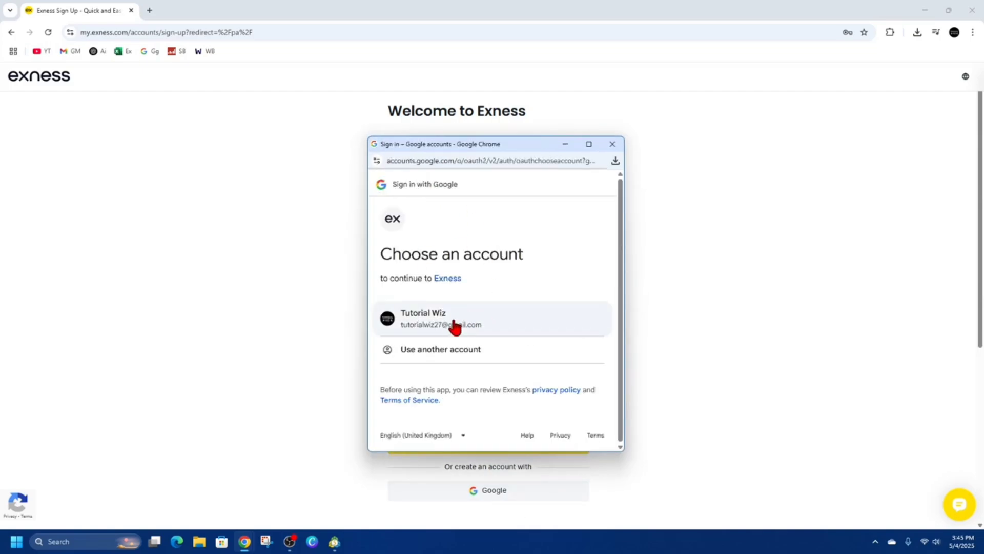
click(440, 318)
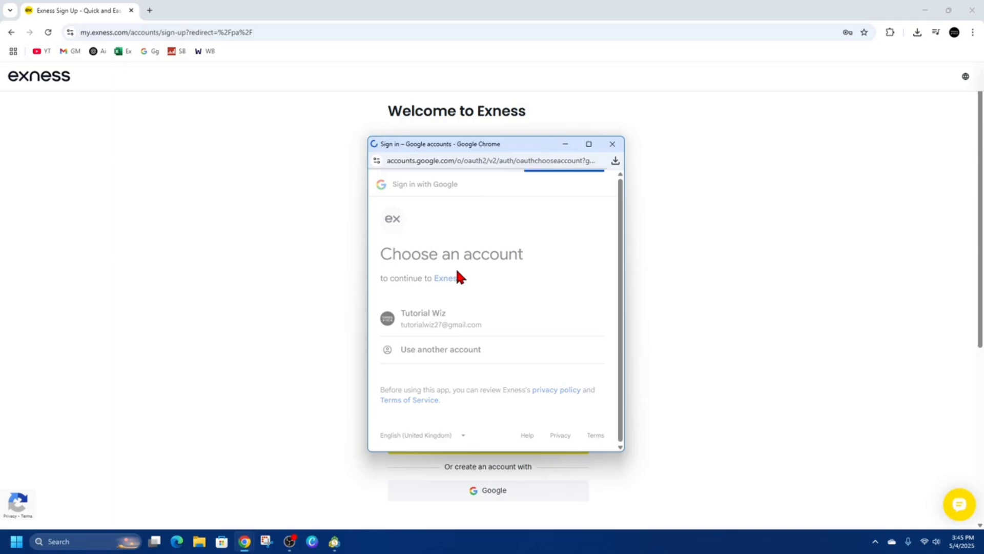
click(441, 319)
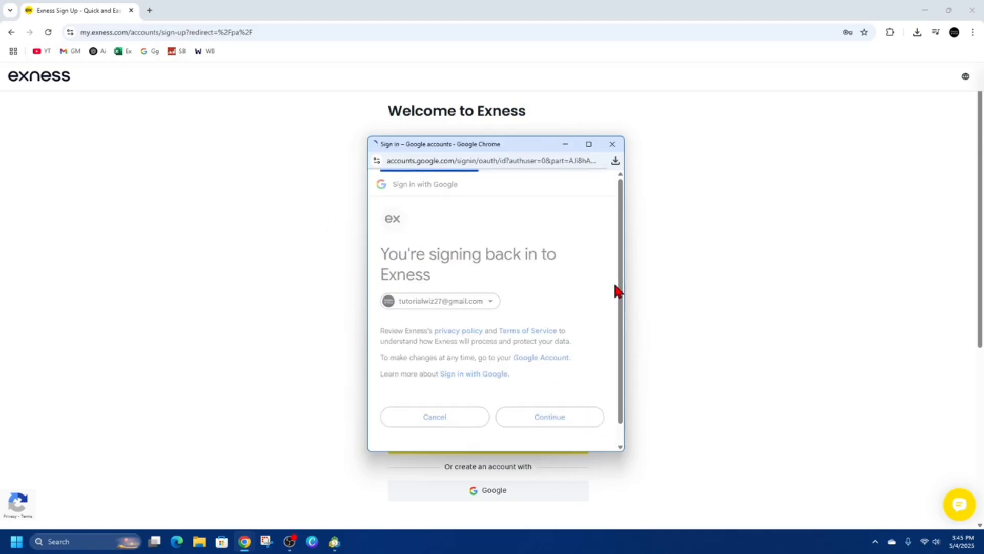
click(434, 416)
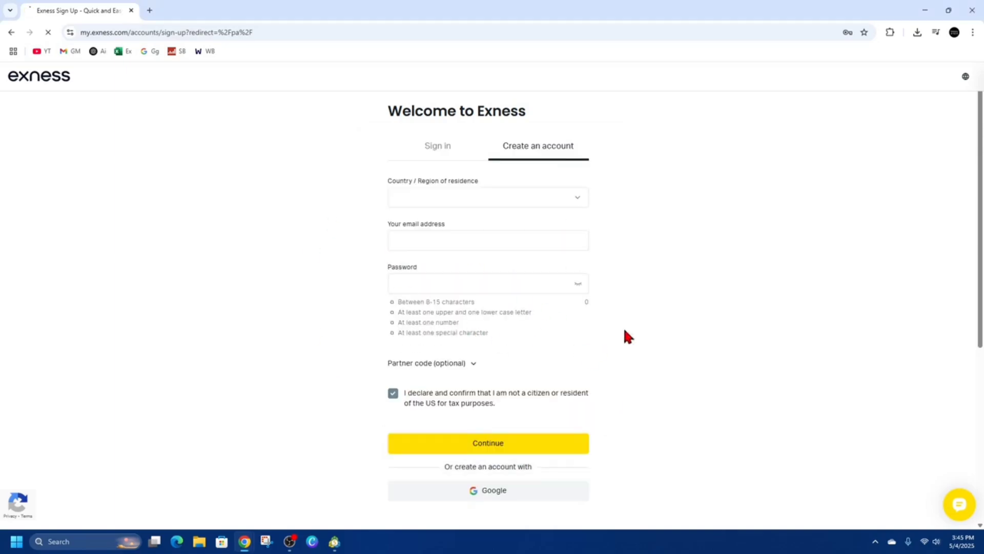
click(487, 443)
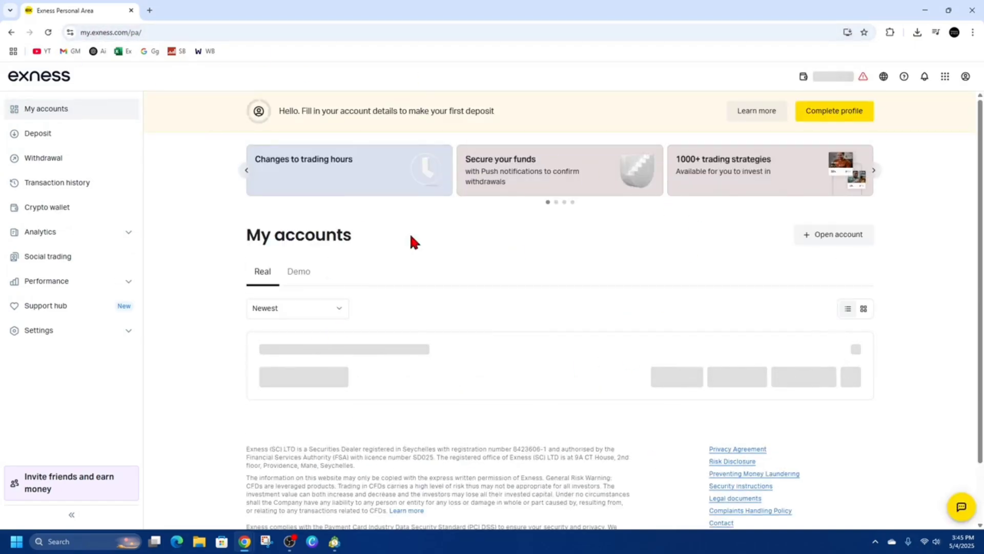
- Let My accounts load, then begin Complete profile from the top banner
double_click(299, 235)
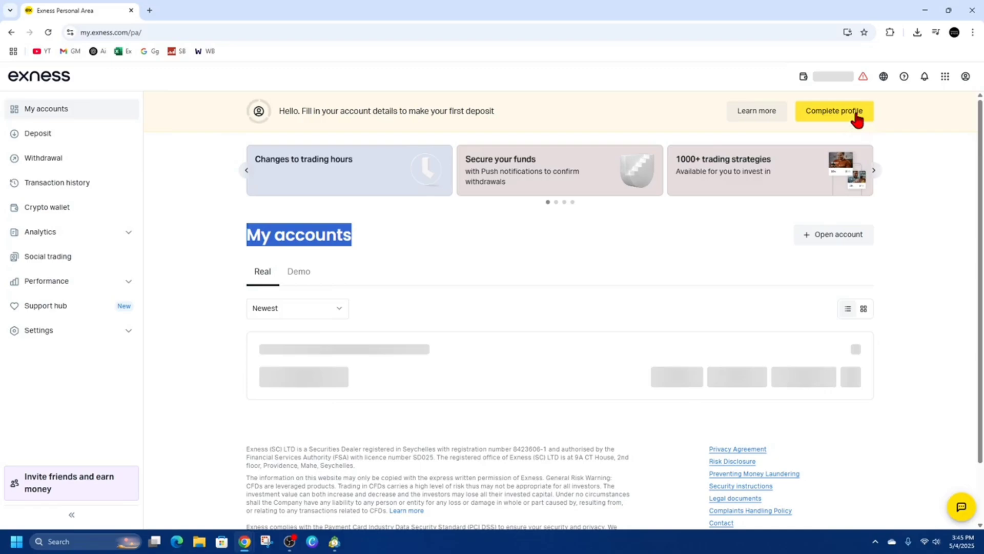
click(834, 111)
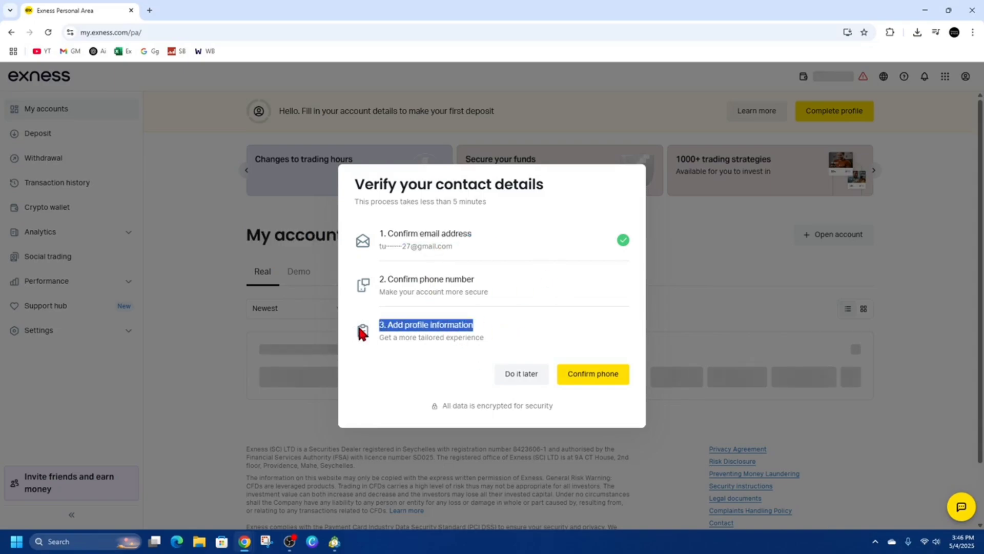
mouse_move(584, 366)
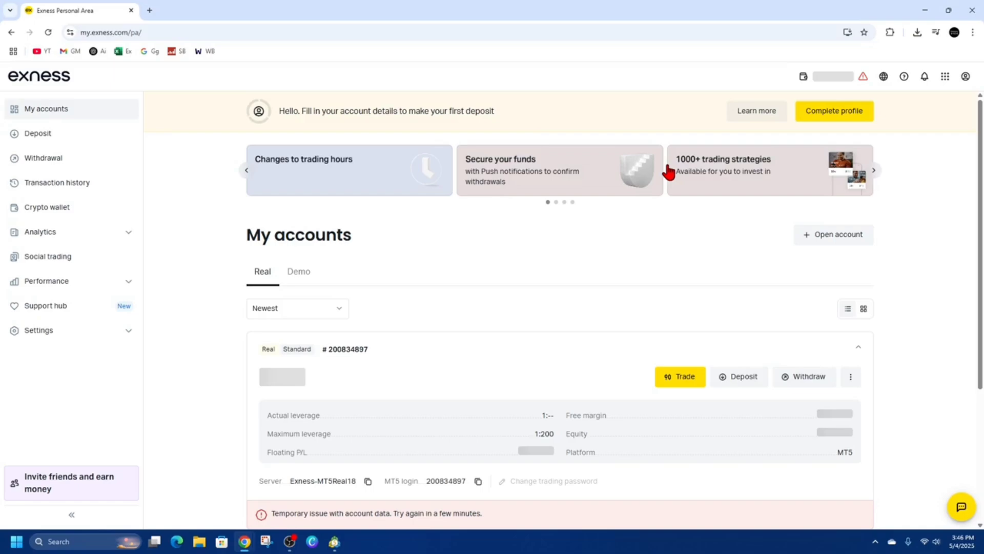
mouse_move(227, 271)
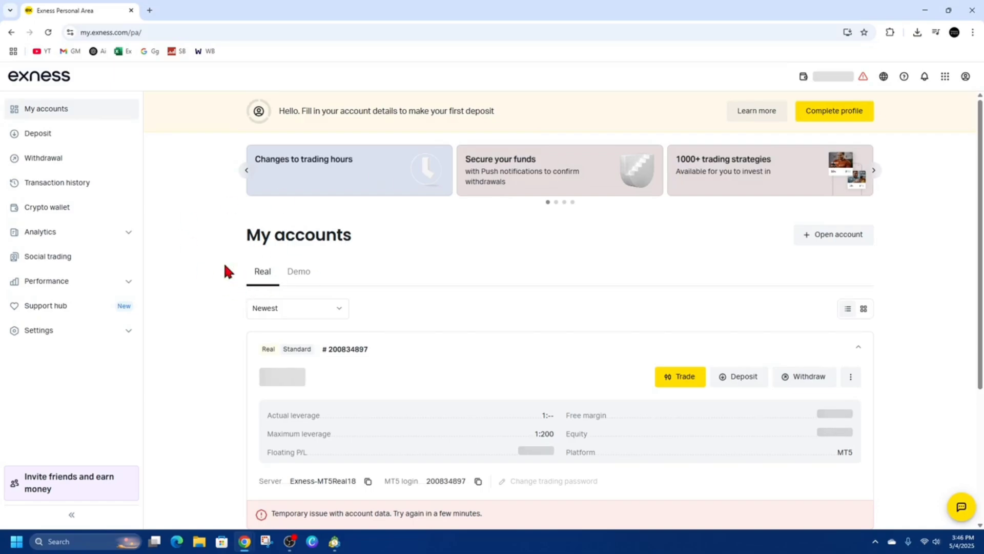
mouse_move(310, 213)
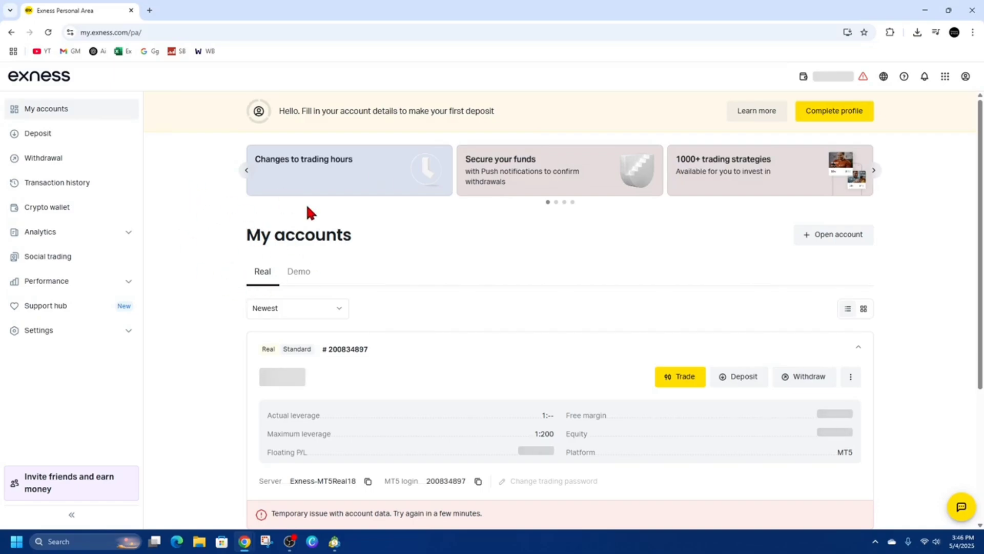
mouse_move(530, 279)
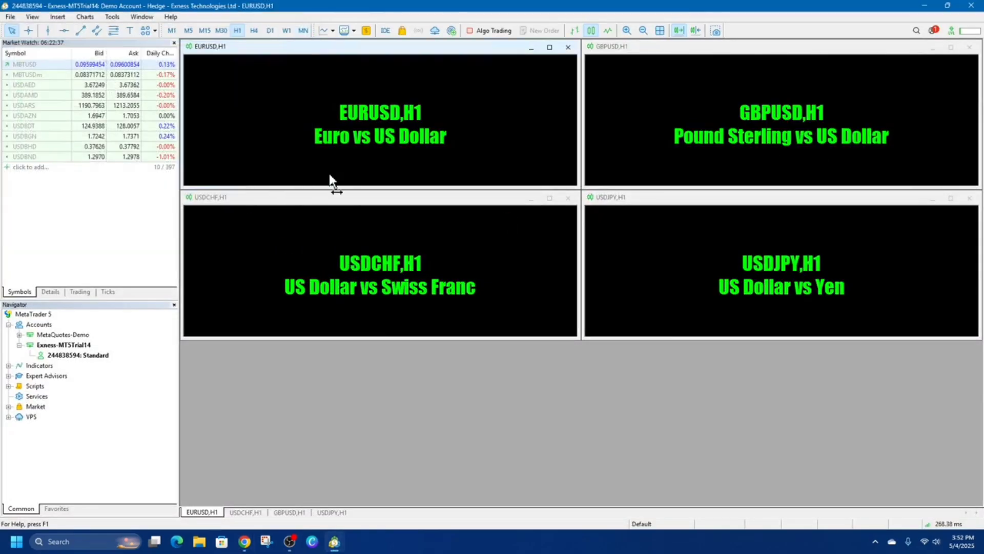
mouse_move(420, 424)
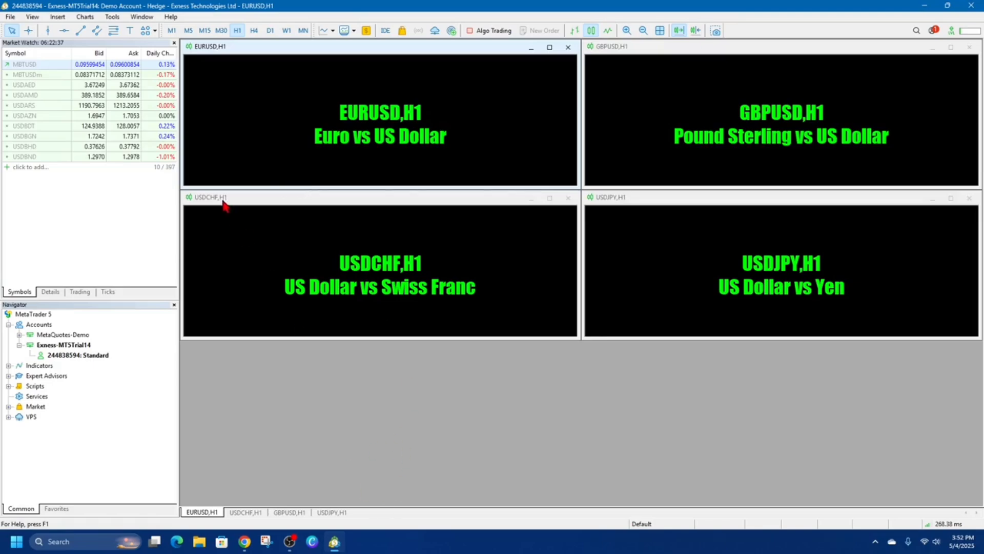
mouse_move(277, 98)
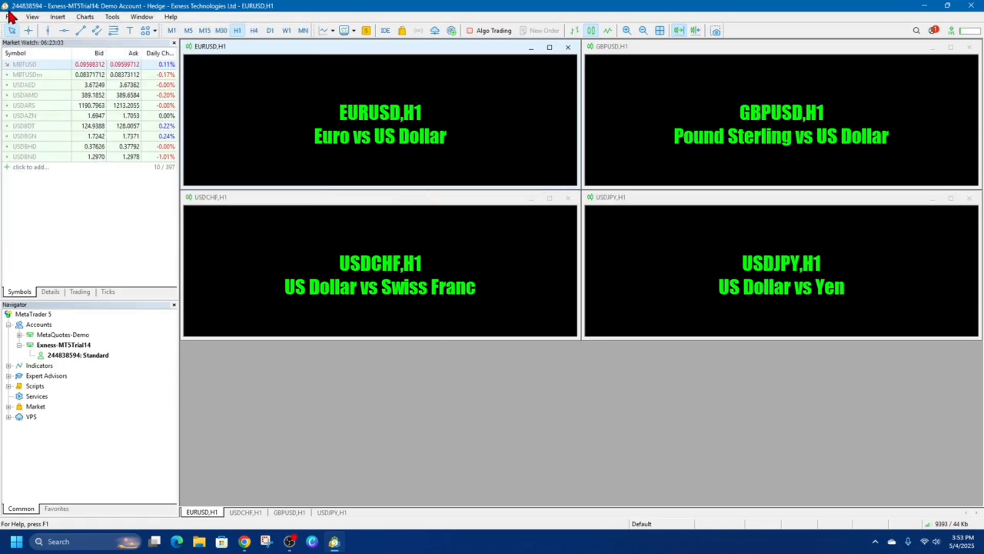
- Choose File > Login to Trade Account in MetaTrader 5
click(8, 17)
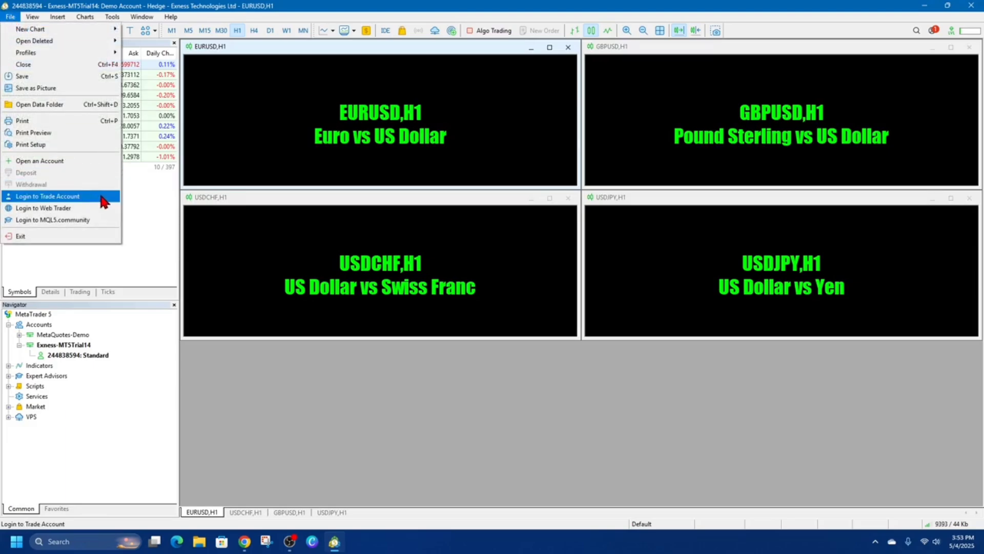
click(47, 195)
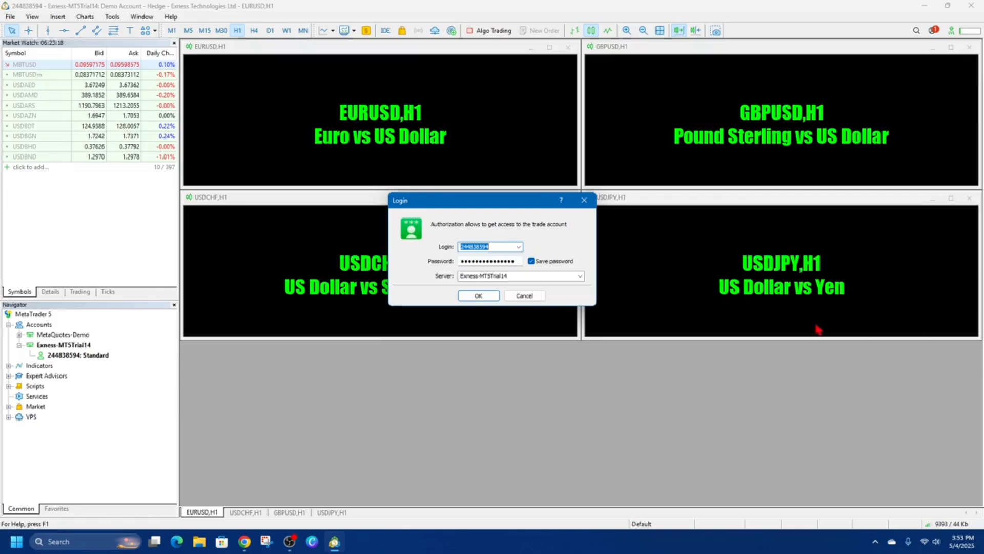
mouse_move(467, 294)
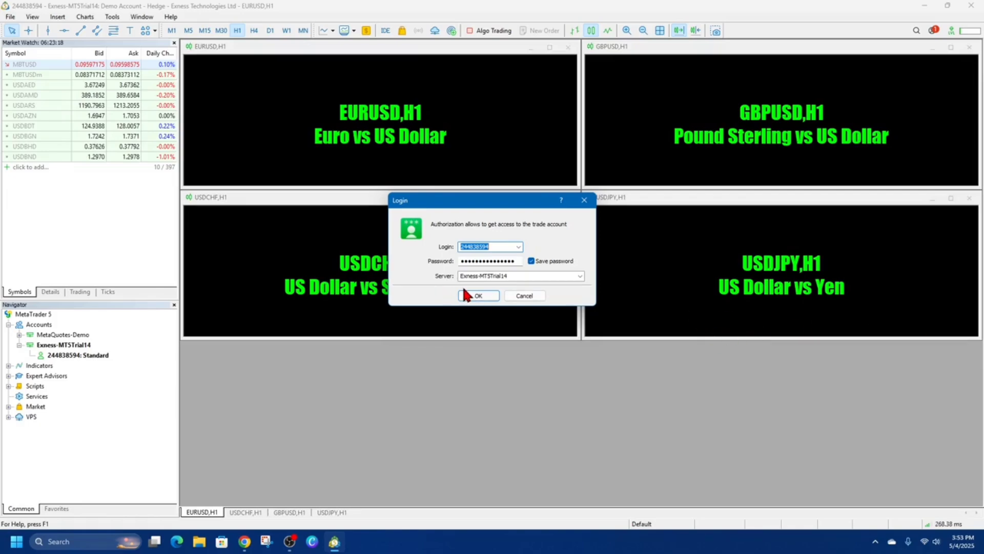